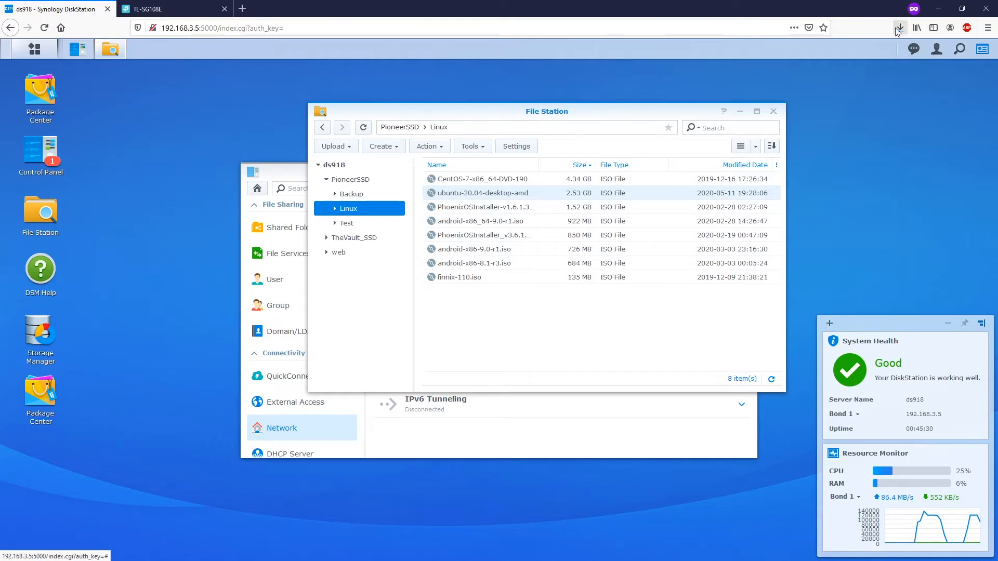
# Cancel the duplicate ubuntu-20.04-desktop-amd64(1).iso download in the Firefox Downloads panel.
pyautogui.click(898, 28)
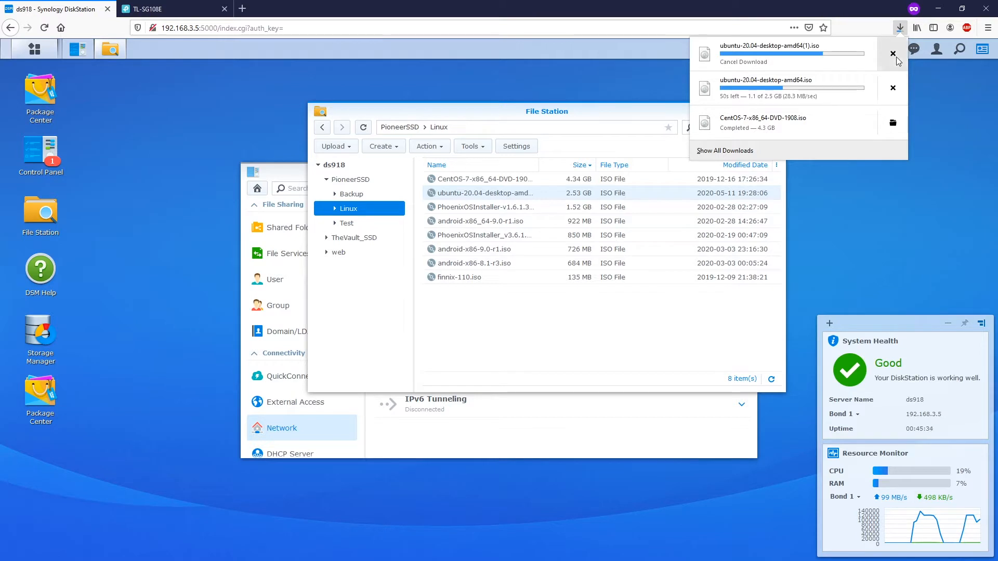
pyautogui.click(892, 54)
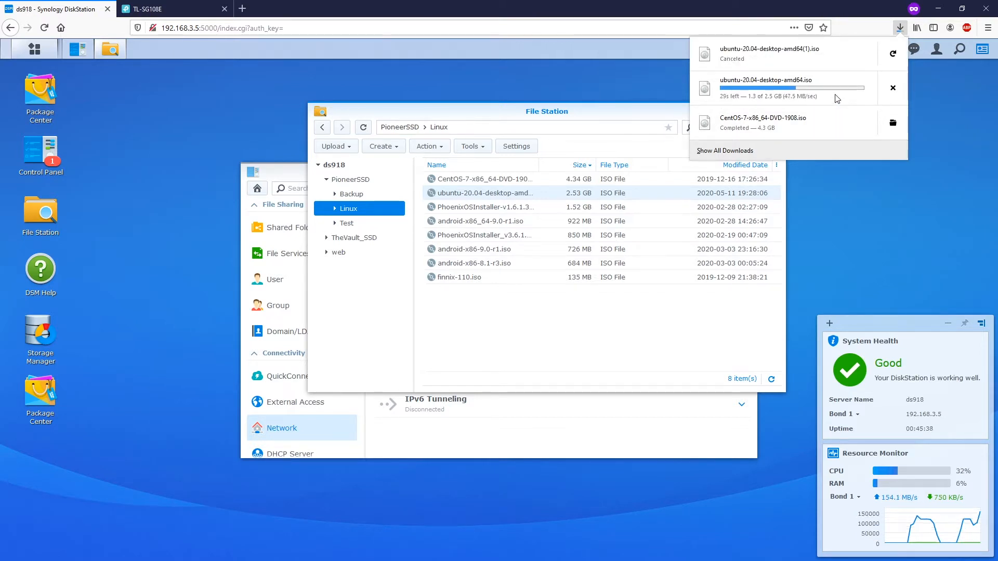
pyautogui.moveTo(891, 232)
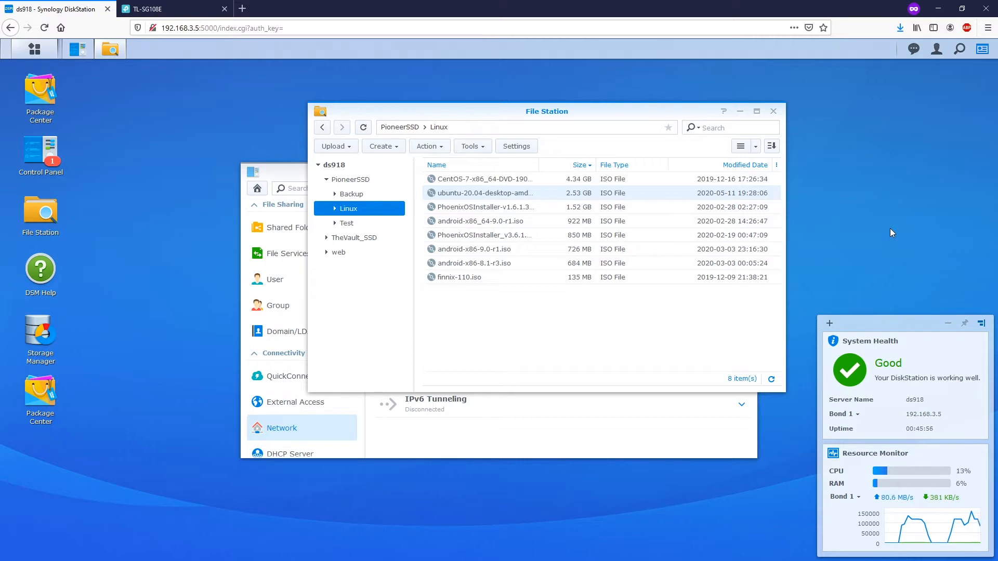
pyautogui.click(900, 28)
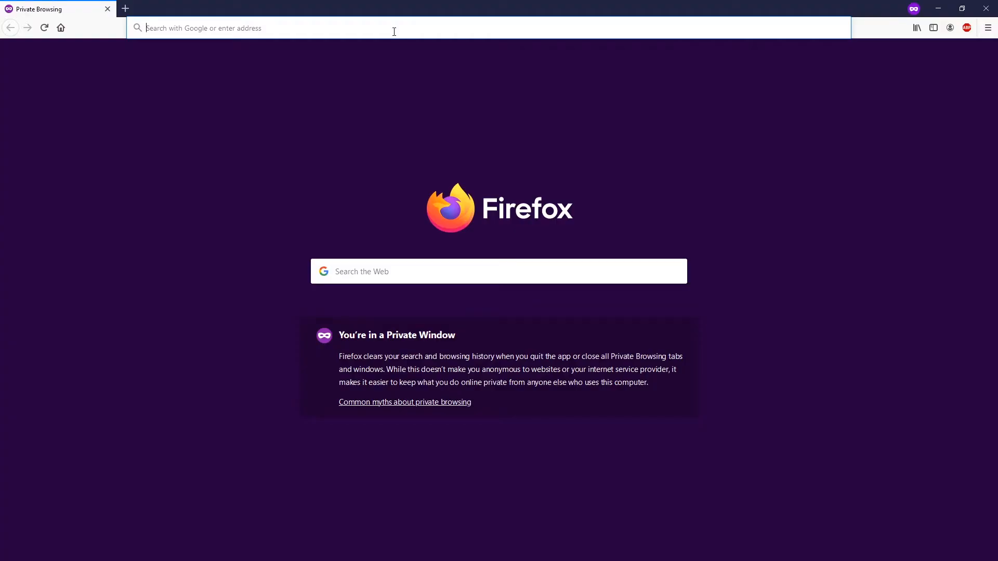
# Enter the 192.168.x NAS address, log in as vanst, and sign in to ds918.
pyautogui.write('192.168.3.5:5000')
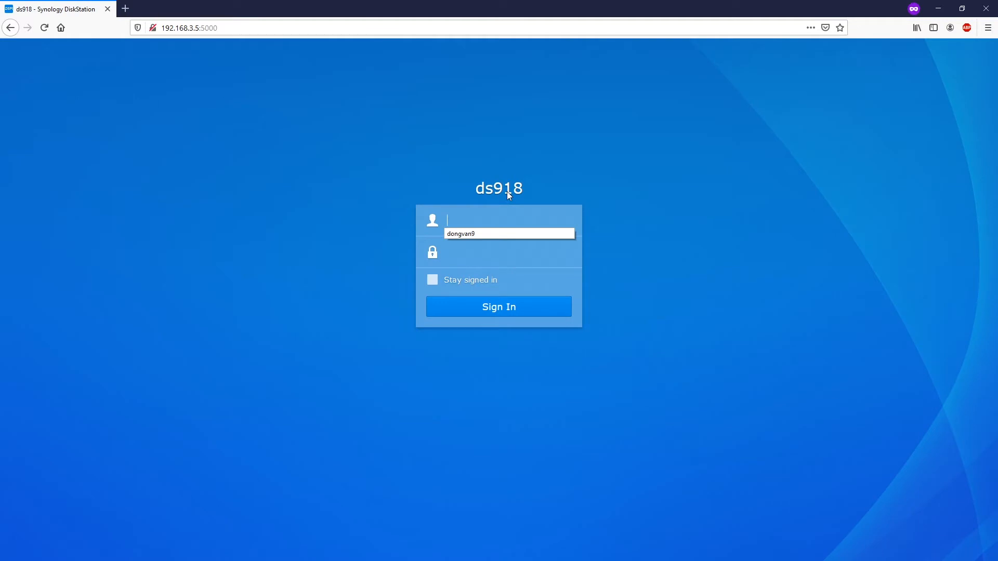
pyautogui.write('vanst')
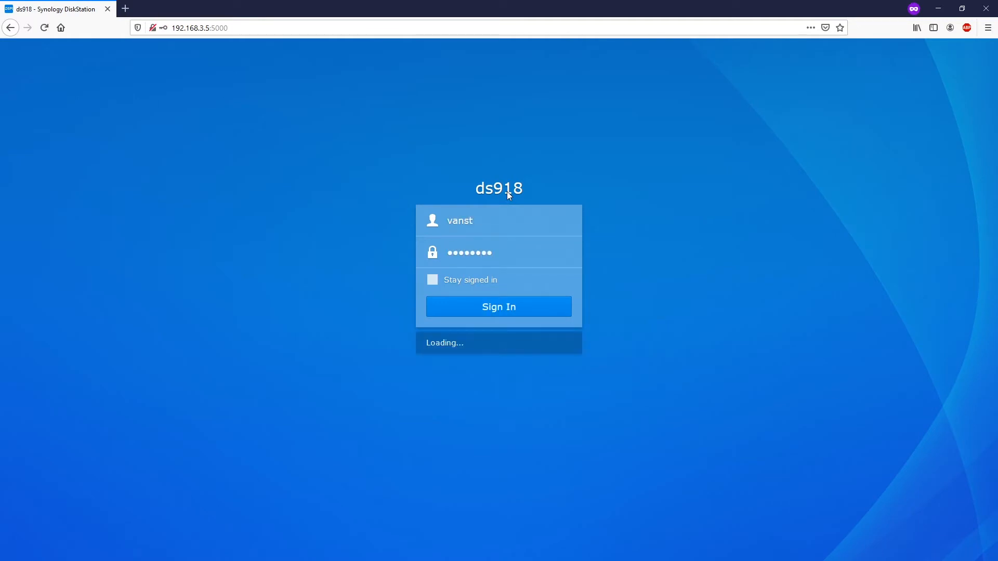
pyautogui.click(498, 306)
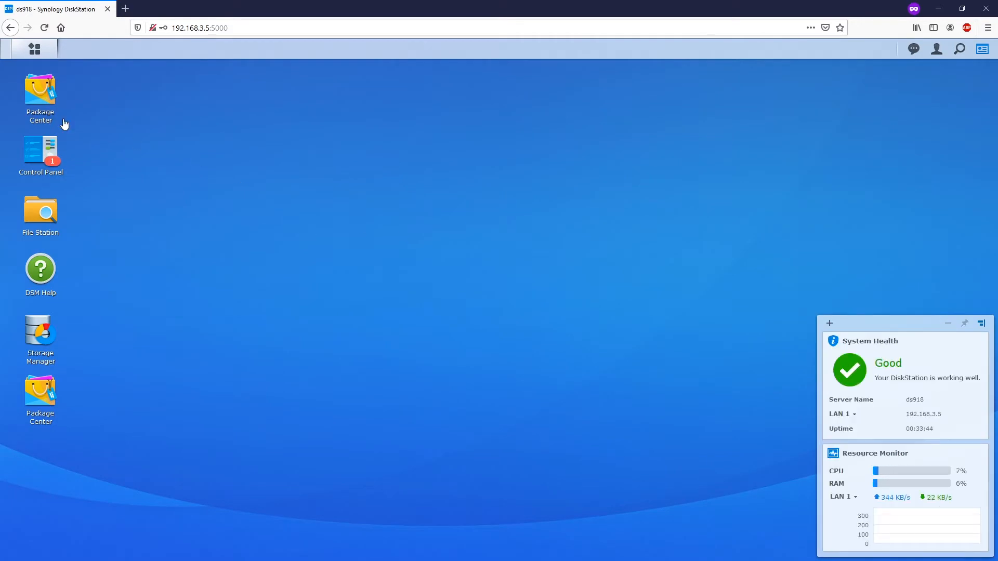
# In Control Panel's Network Interface page, expand LAN 1 and LAN 2 and show Create options.
pyautogui.doubleClick(40, 152)
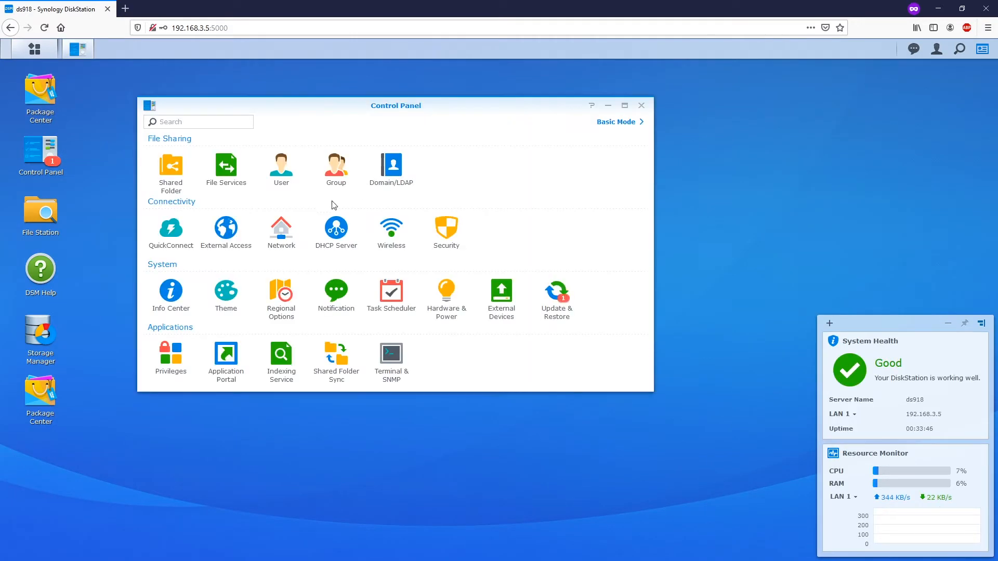
pyautogui.click(280, 227)
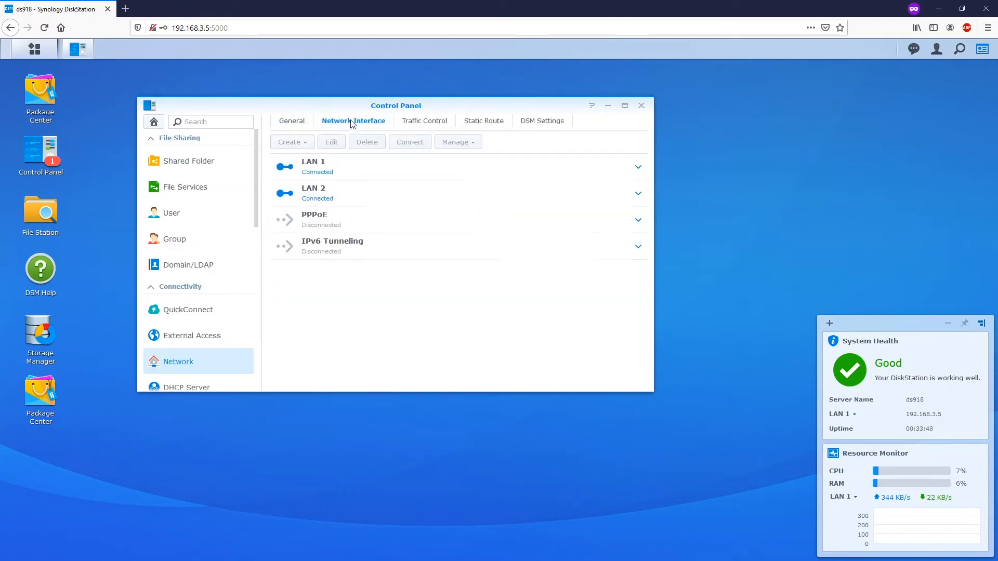
pyautogui.moveTo(506, 266)
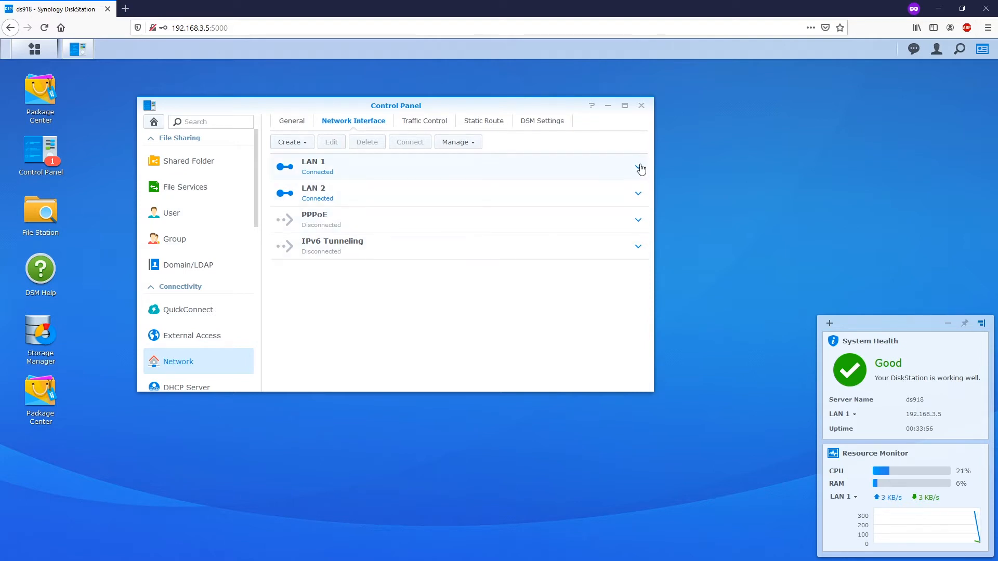
pyautogui.click(637, 167)
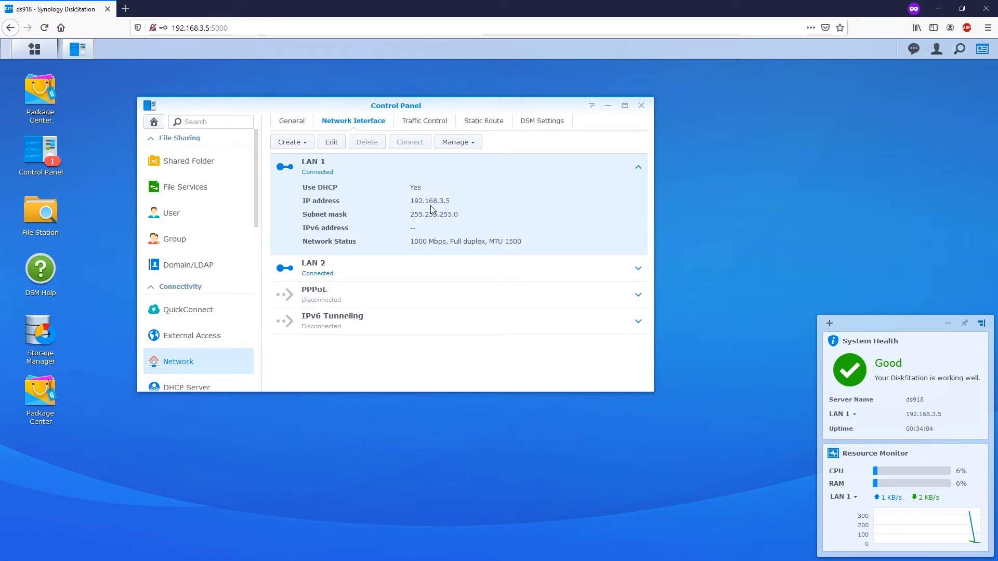
pyautogui.click(637, 268)
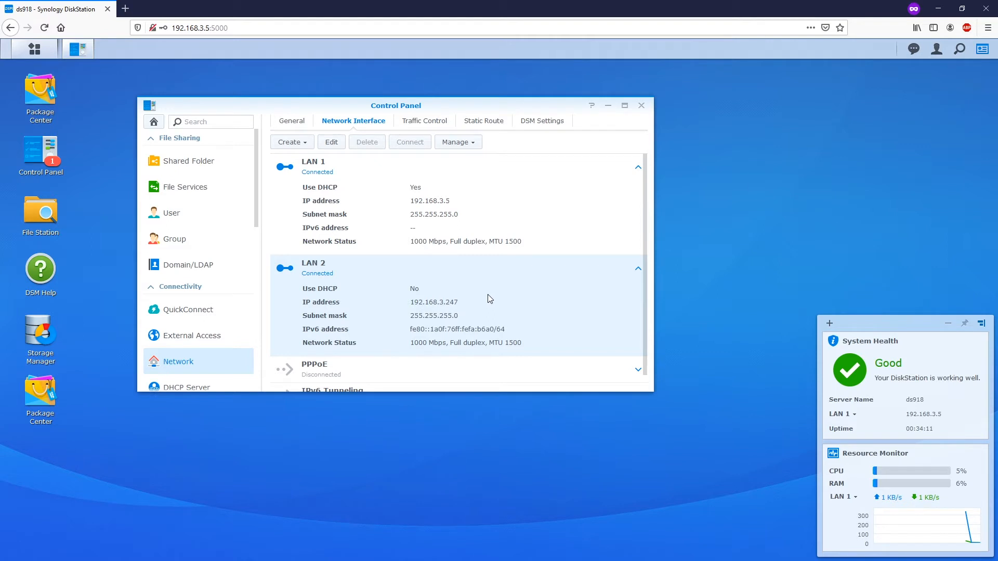
pyautogui.click(291, 141)
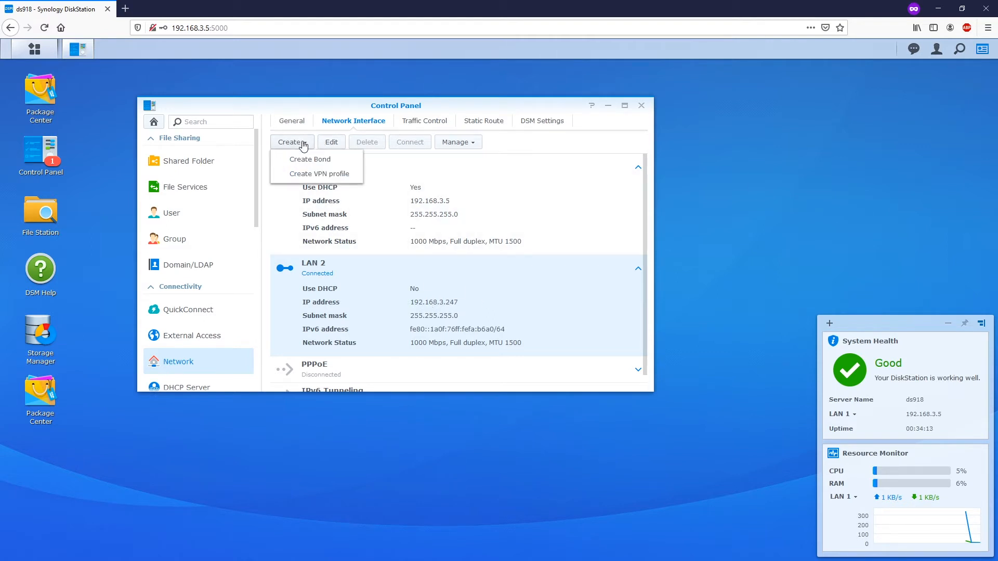
# Start Create Bond and select Balance XOR as the link aggregation mode.
pyautogui.click(310, 159)
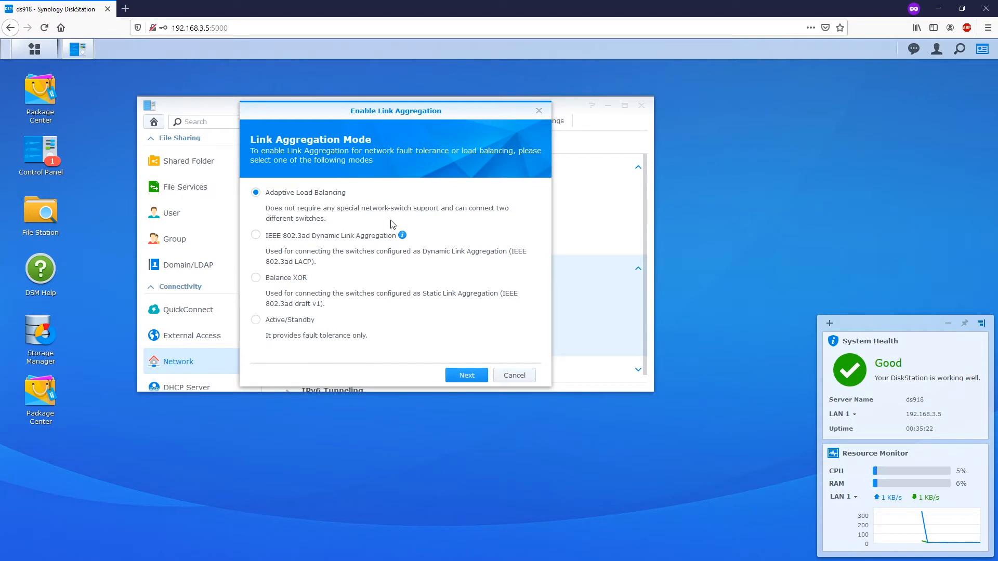
pyautogui.moveTo(287, 281)
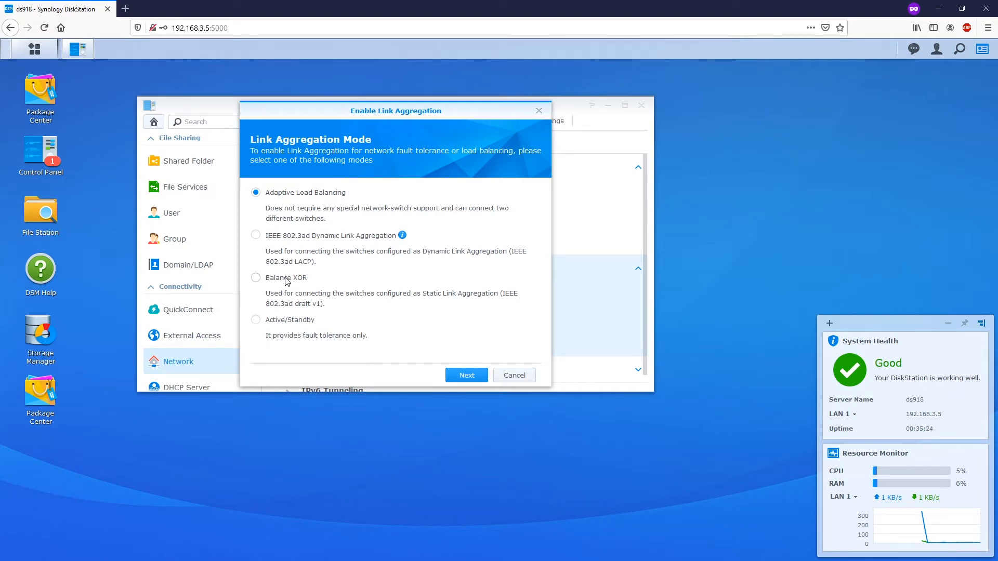
pyautogui.click(255, 277)
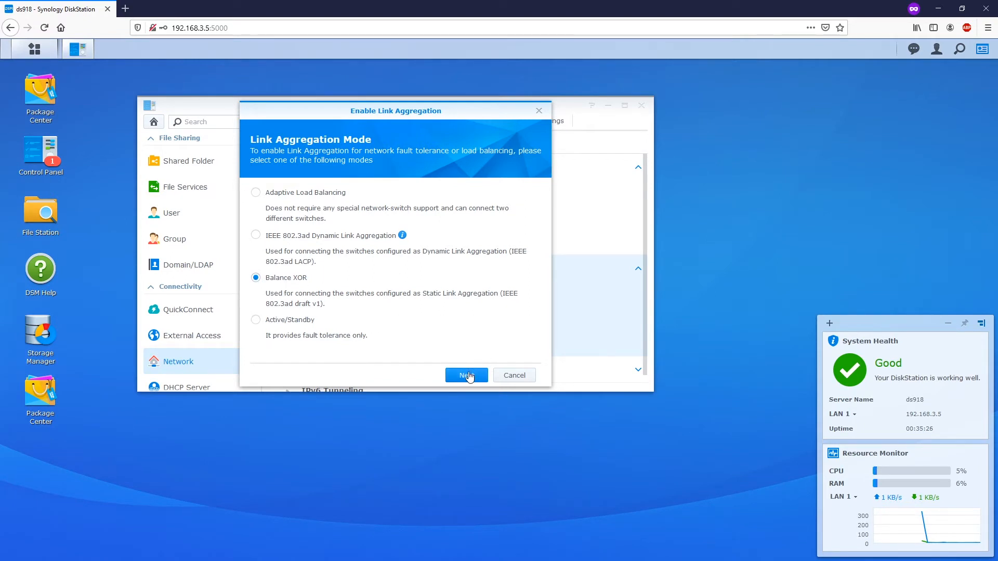
# Keep LAN 1 and LAN 2 in the bond and use manual configuration with IP 192.168.3.5.
pyautogui.click(466, 375)
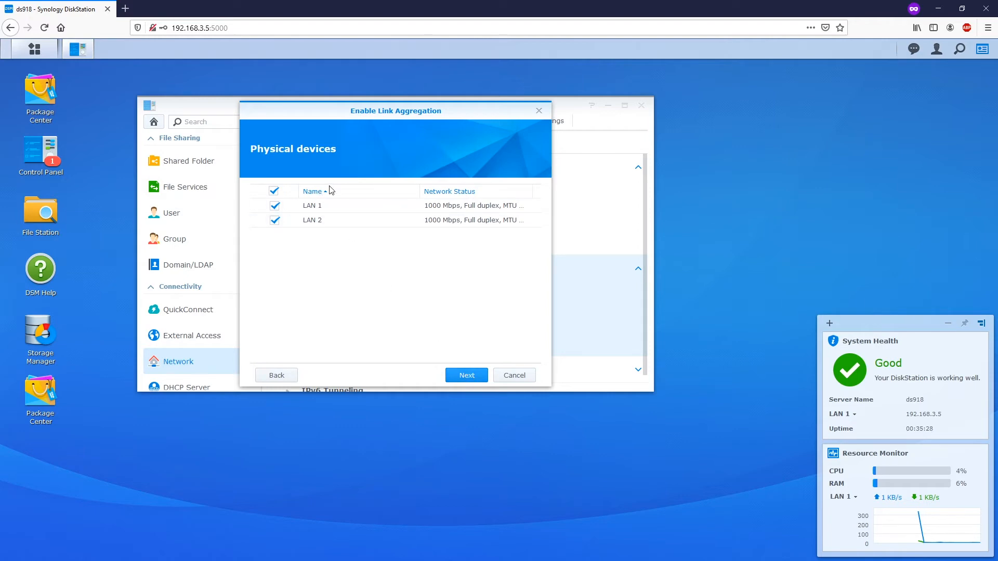
pyautogui.moveTo(376, 261)
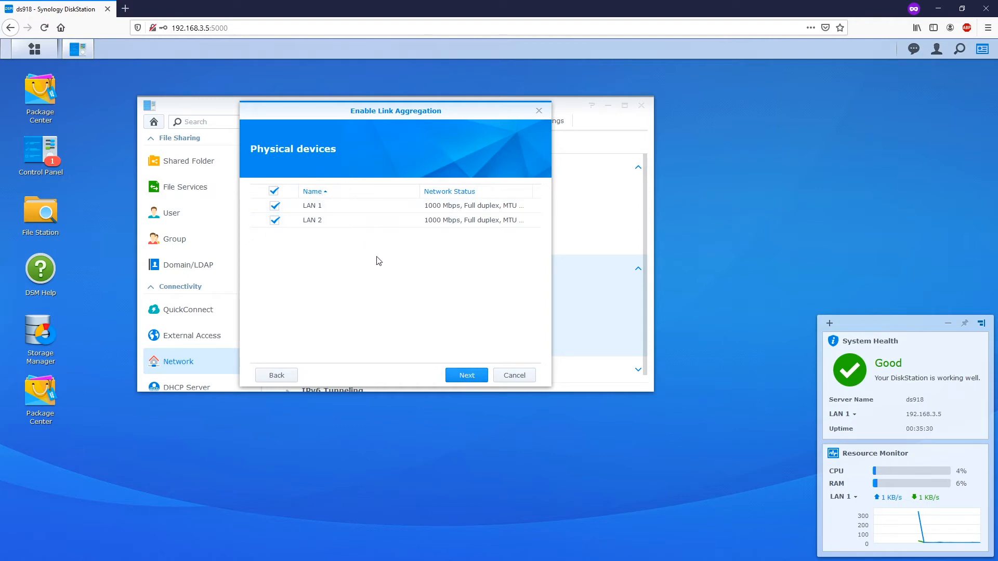
pyautogui.click(466, 375)
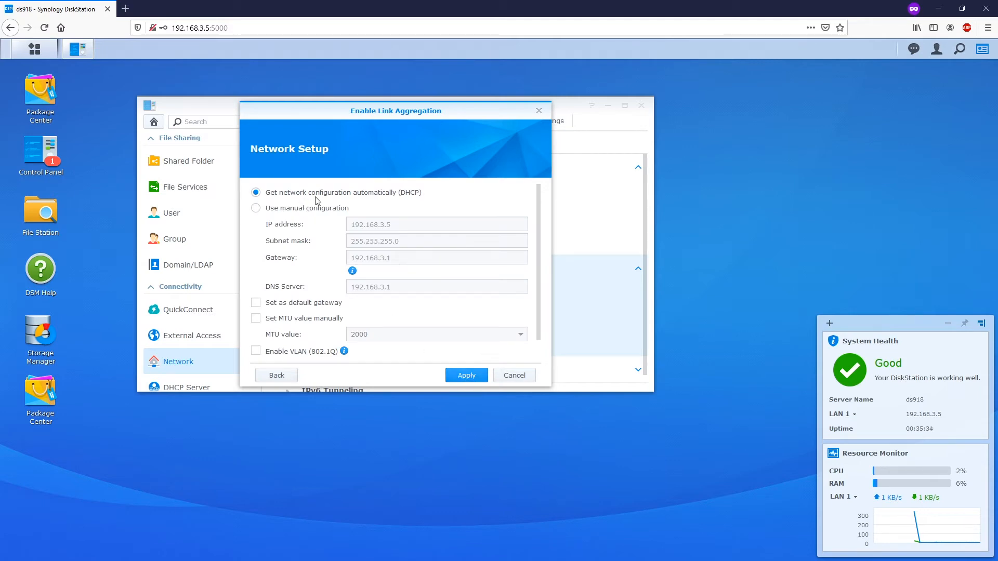
pyautogui.moveTo(406, 201)
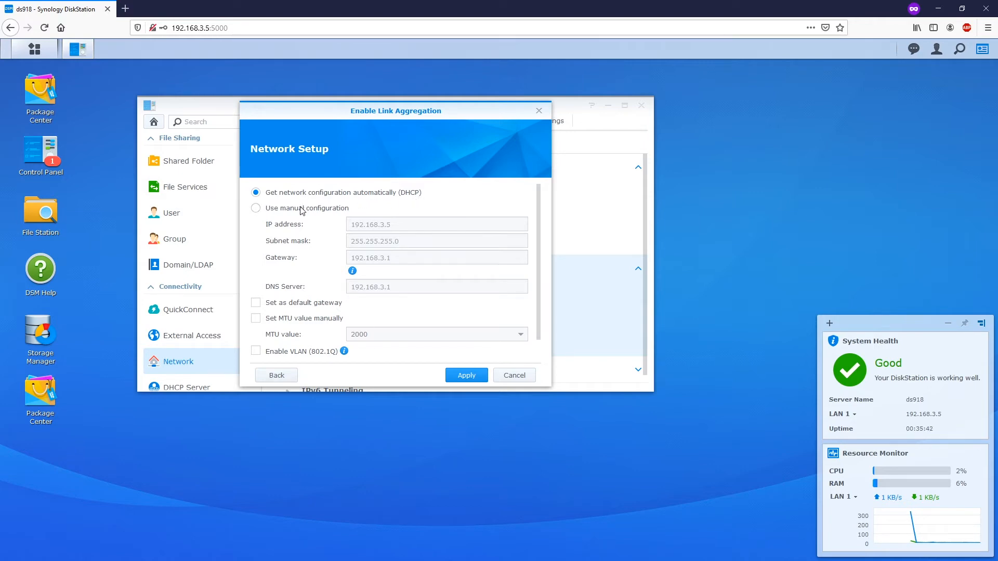
pyautogui.click(255, 208)
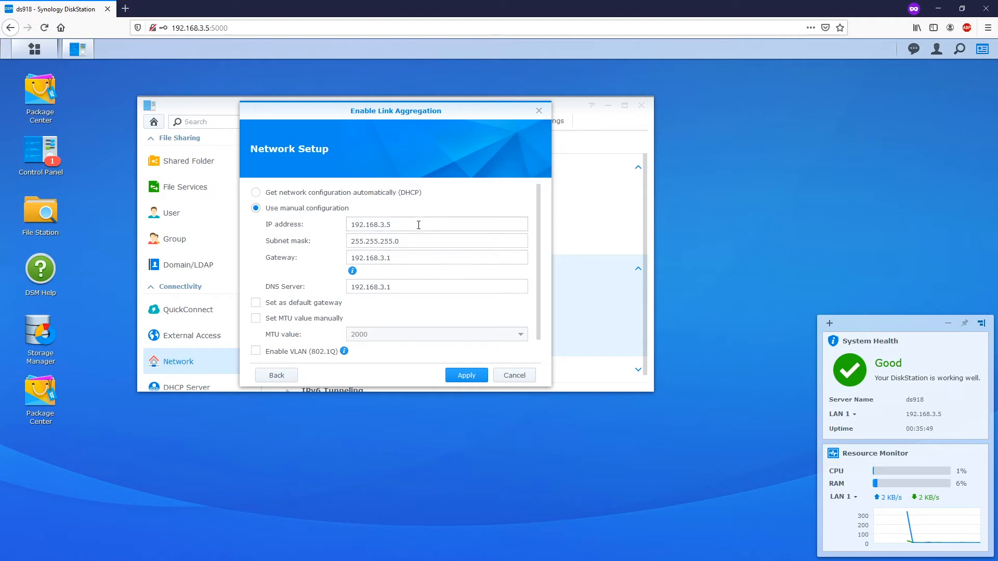
pyautogui.tripleClick(379, 224)
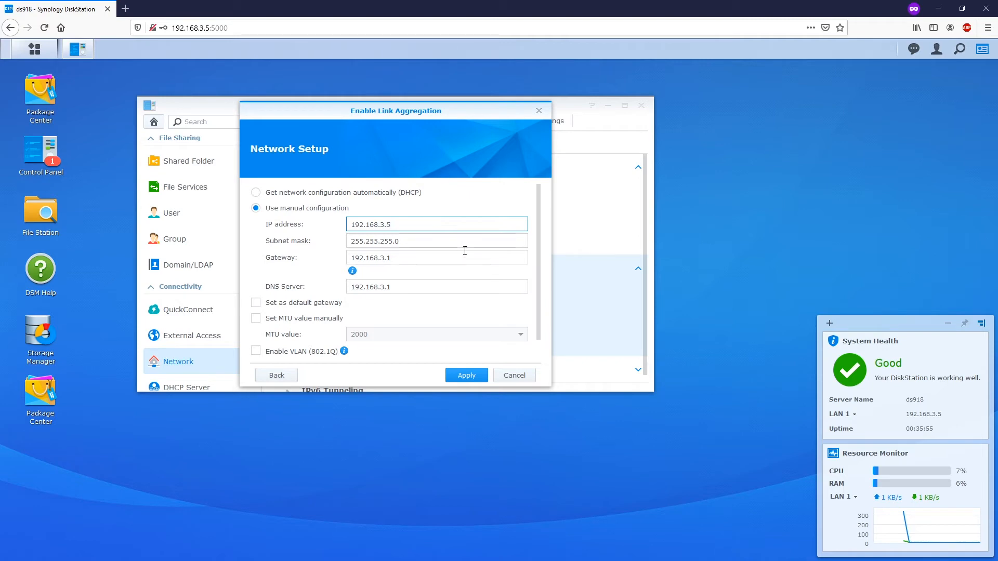
pyautogui.moveTo(459, 262)
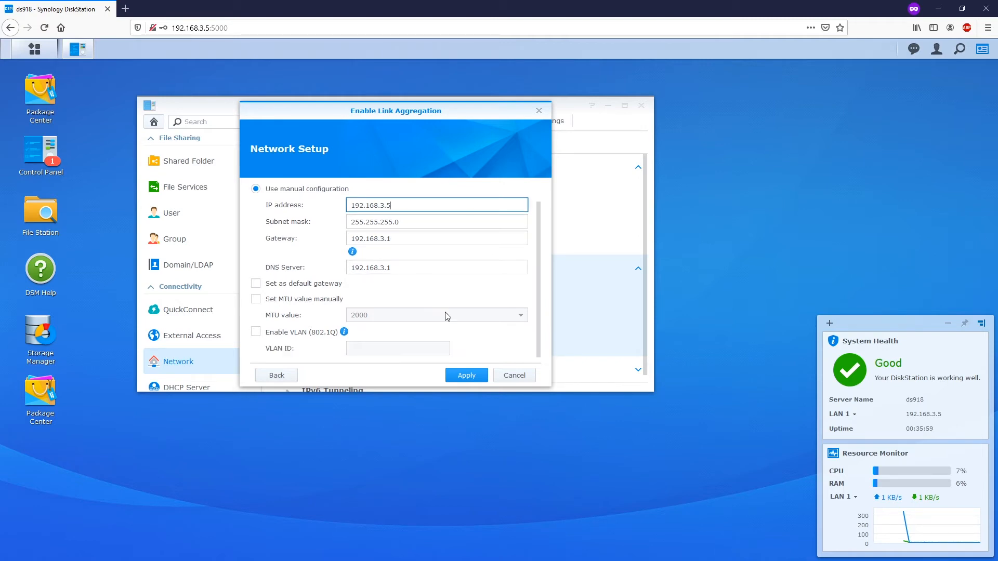
pyautogui.click(466, 375)
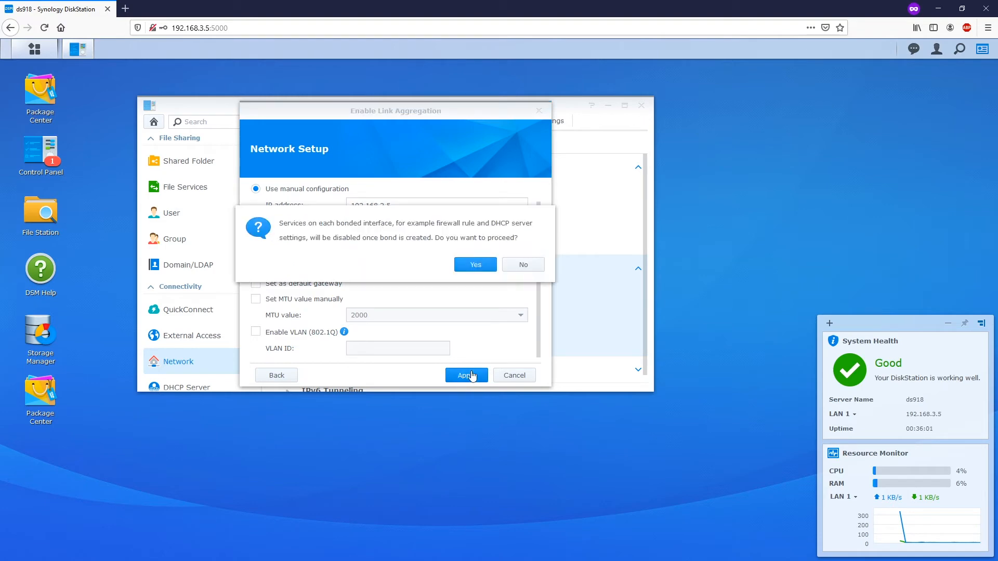
pyautogui.click(473, 264)
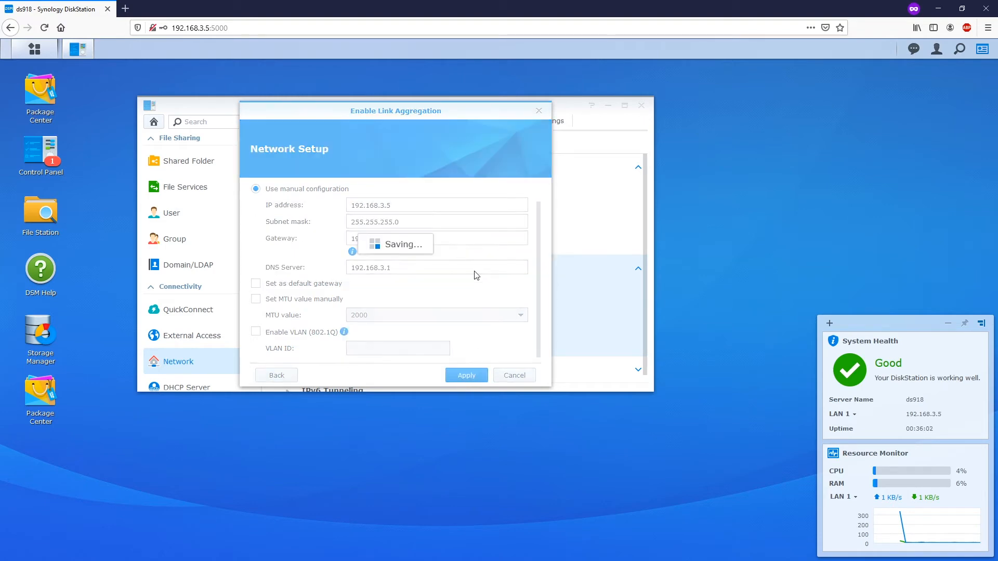
pyautogui.click(466, 375)
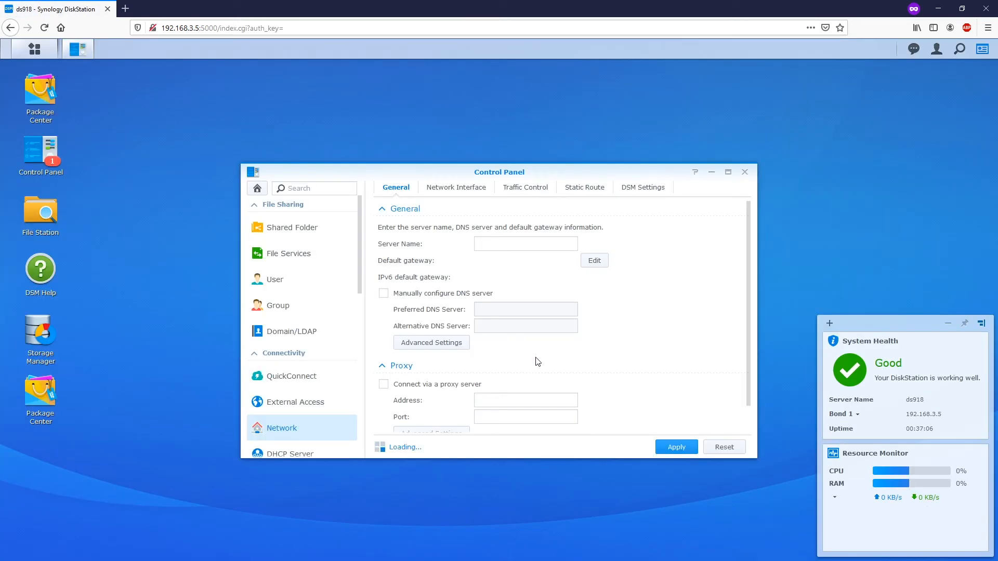
pyautogui.click(456, 187)
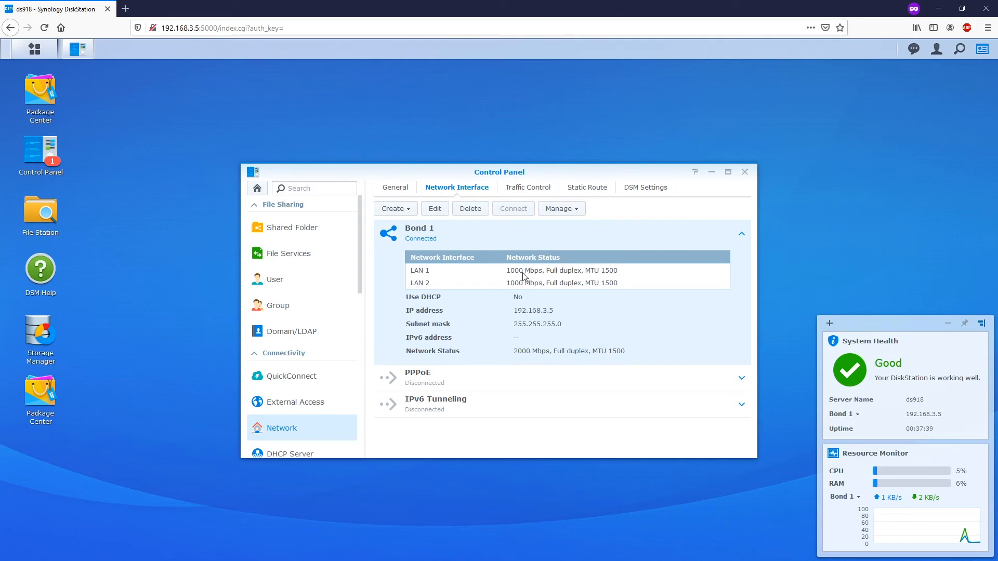
pyautogui.moveTo(514, 280)
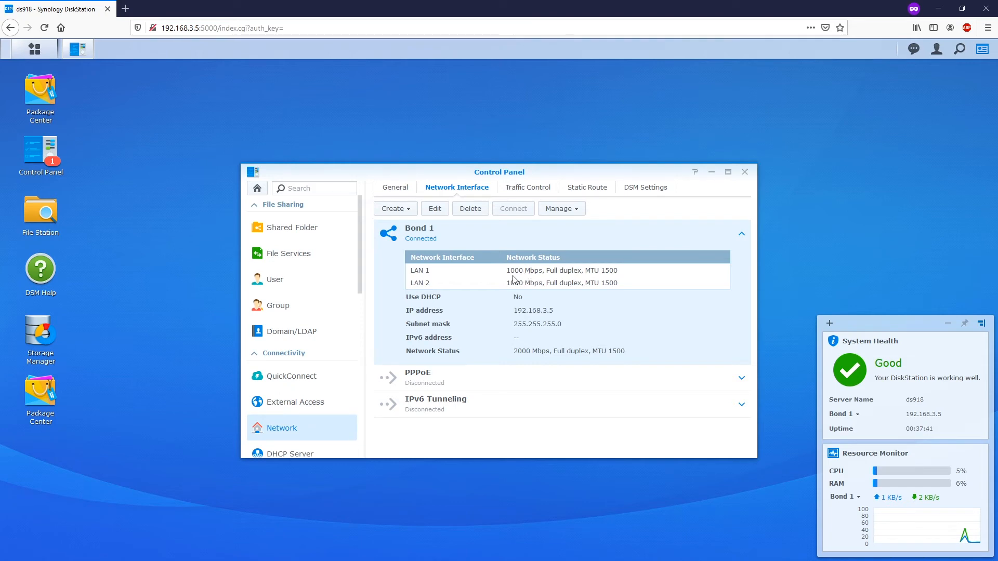
pyautogui.moveTo(544, 281)
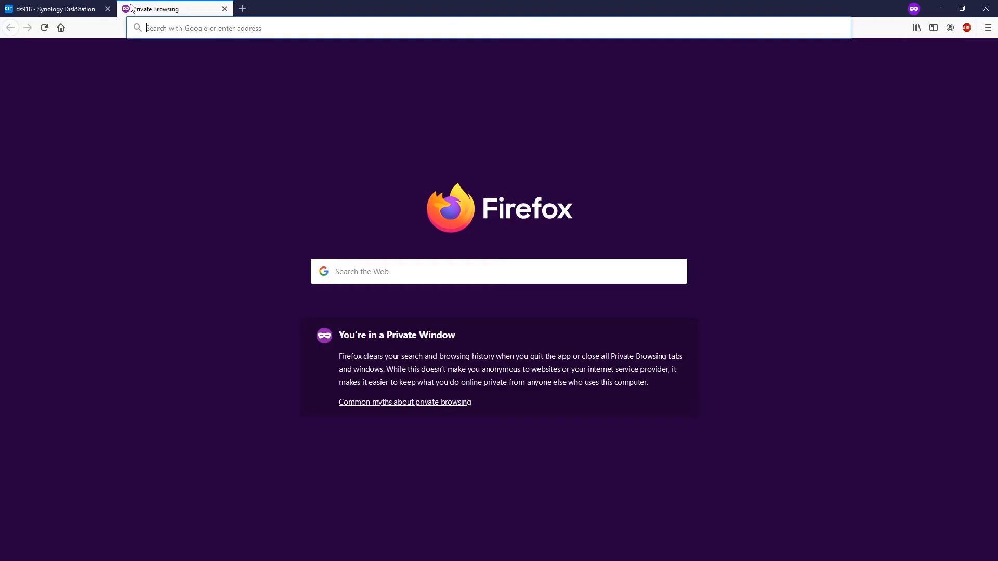
# Log in to the TL-SG108E switch web UI at 192.168.3.196.
pyautogui.write('192.168.3.196')
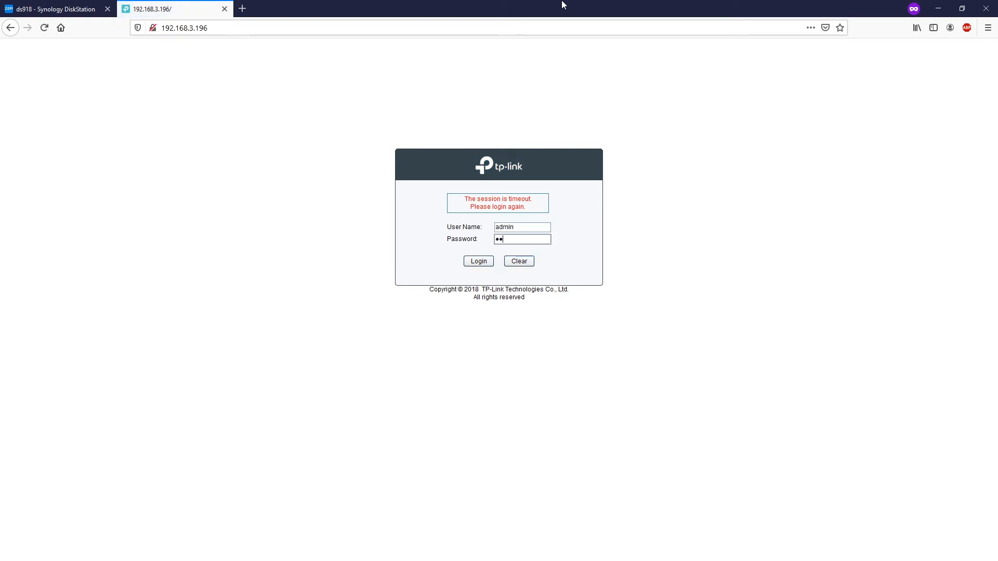
pyautogui.click(478, 260)
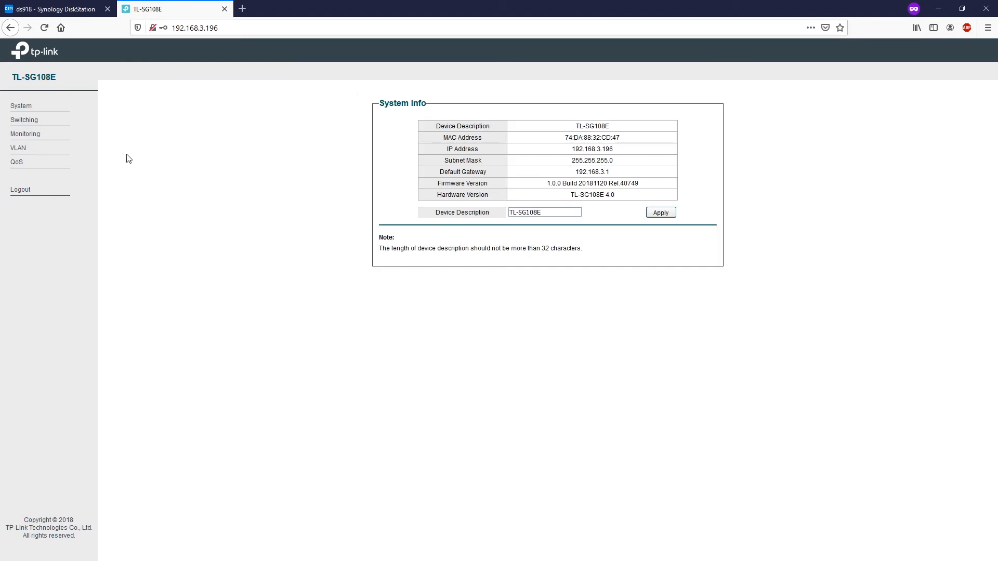
# Open Monitoring > Port Statistics and highlight Port 3's 1000Full link status.
pyautogui.click(37, 146)
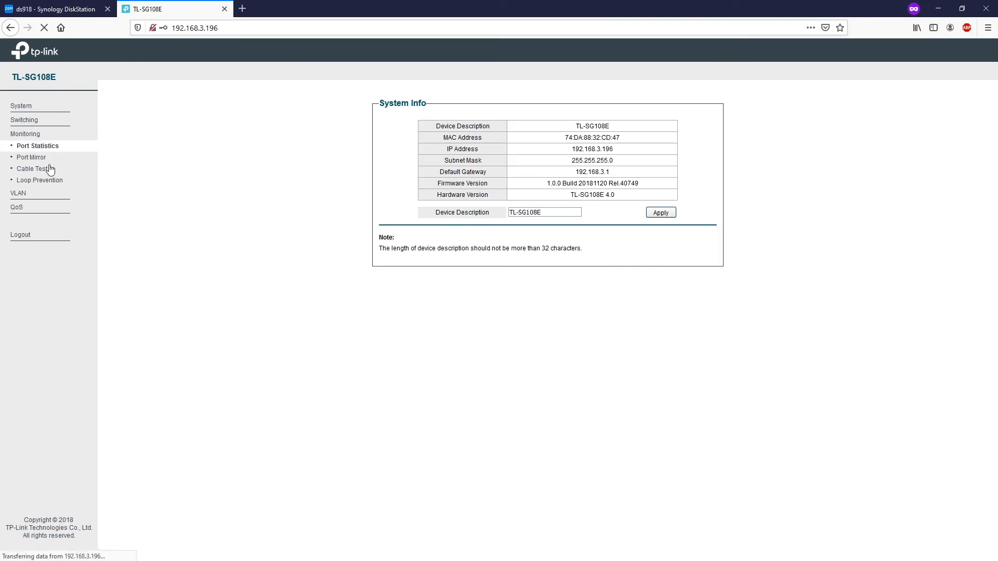
pyautogui.click(37, 145)
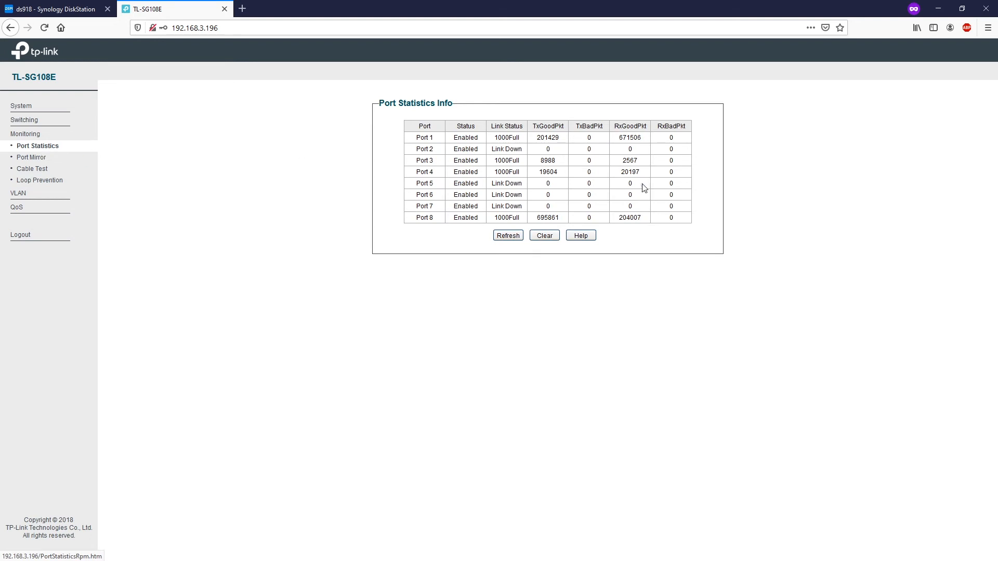
pyautogui.moveTo(562, 184)
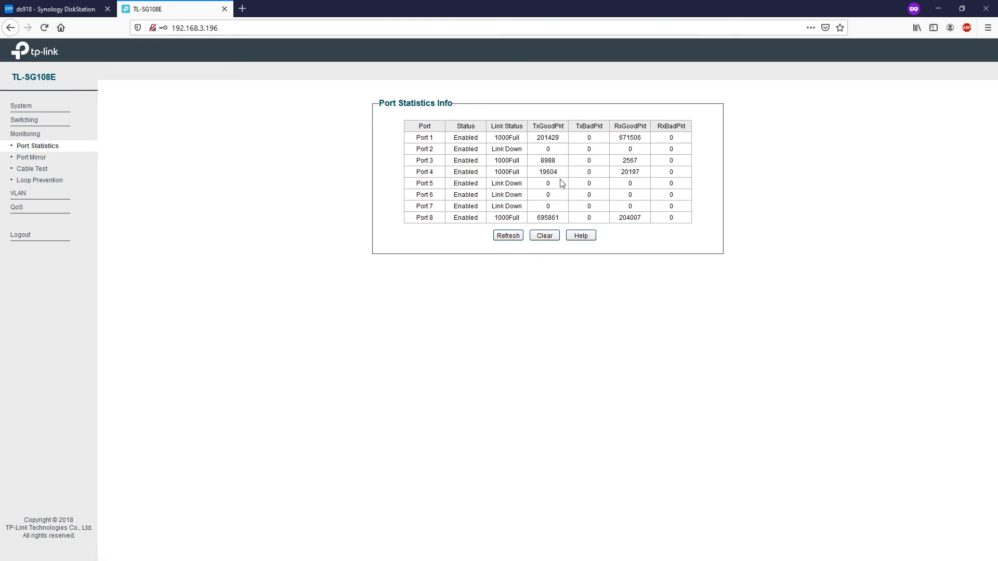
pyautogui.moveTo(414, 161)
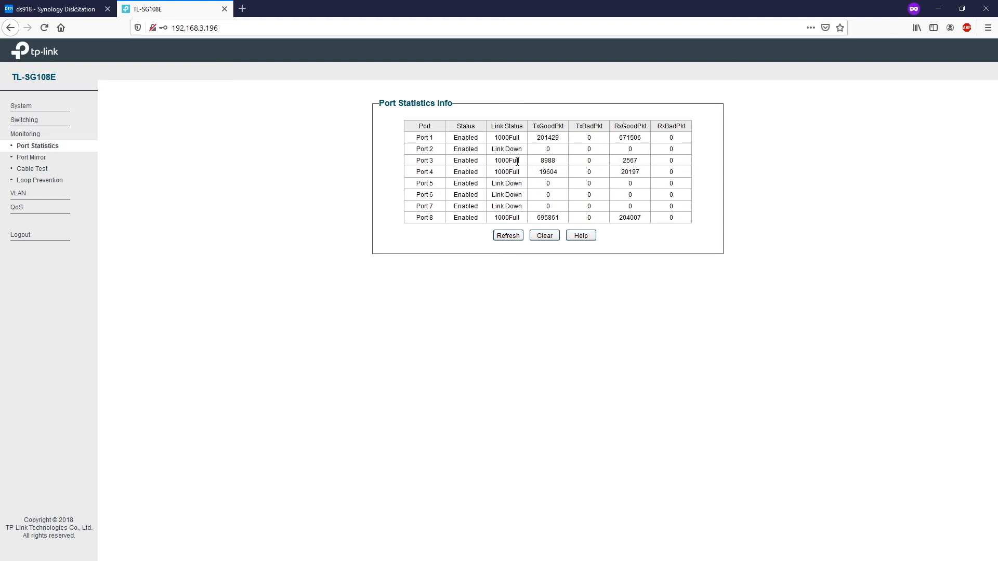
pyautogui.moveTo(528, 167)
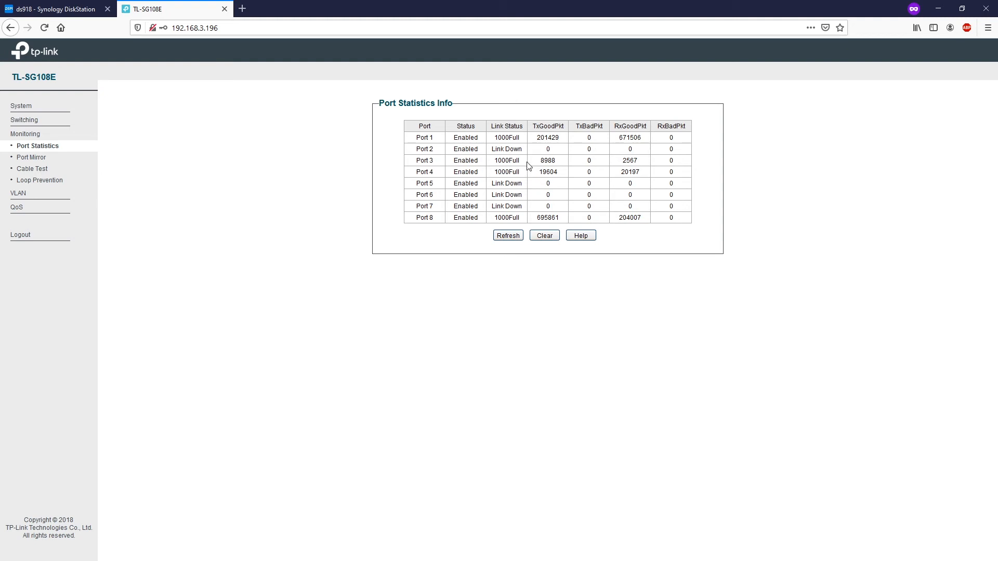
pyautogui.doubleClick(505, 160)
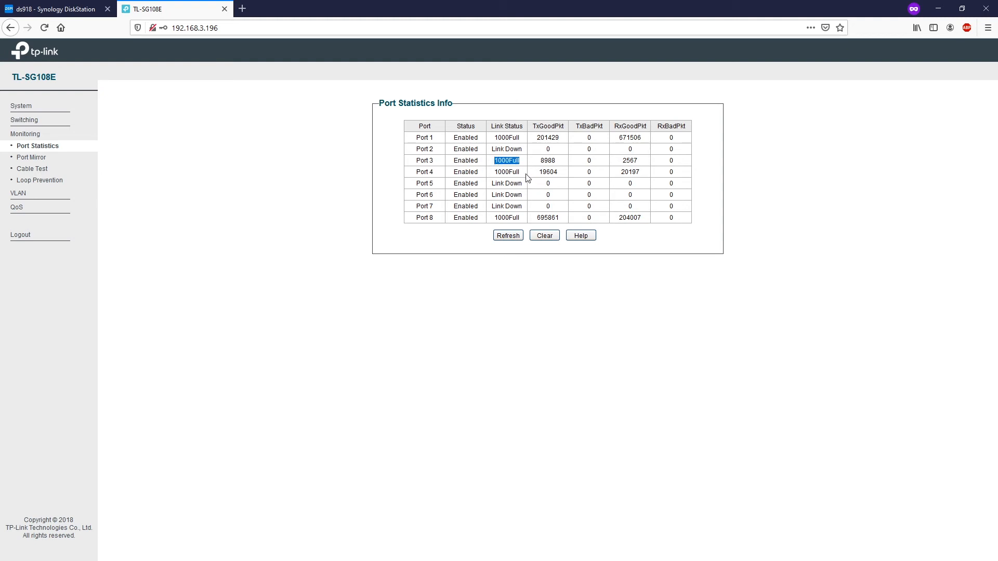
pyautogui.moveTo(25, 133)
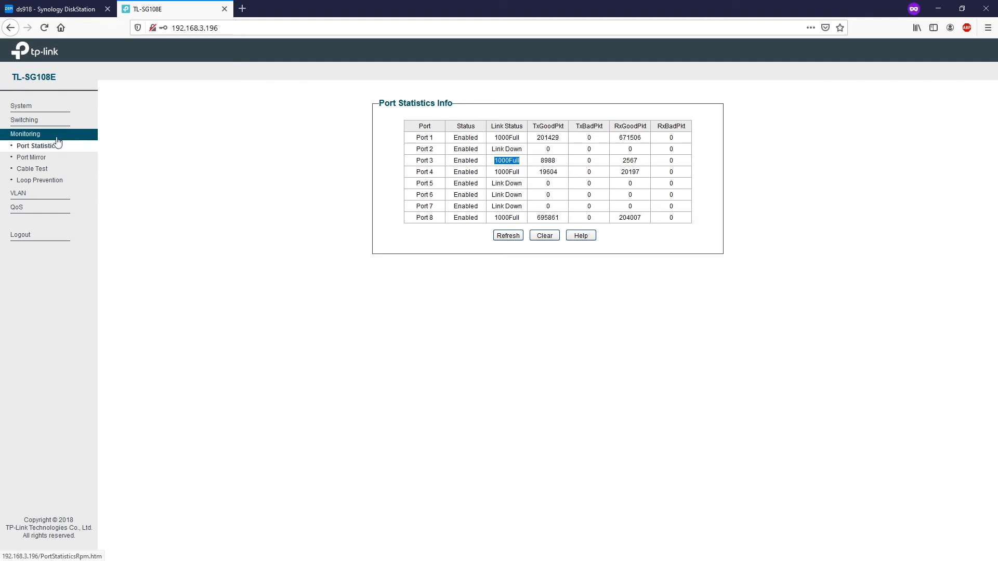
# Assign ports 3 and 4 to static LAG 1, then return to the DiskStation tab.
pyautogui.click(25, 120)
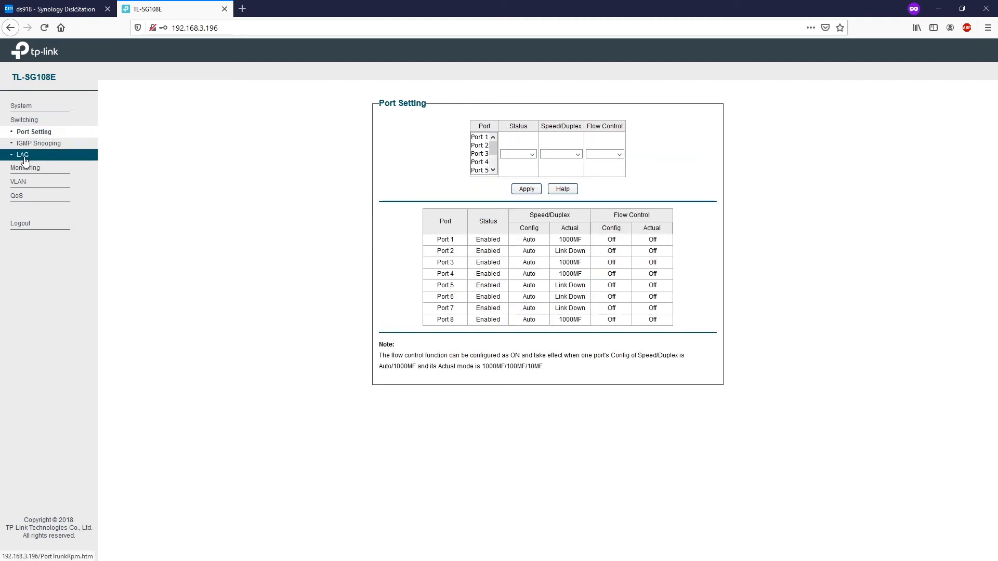
pyautogui.click(22, 155)
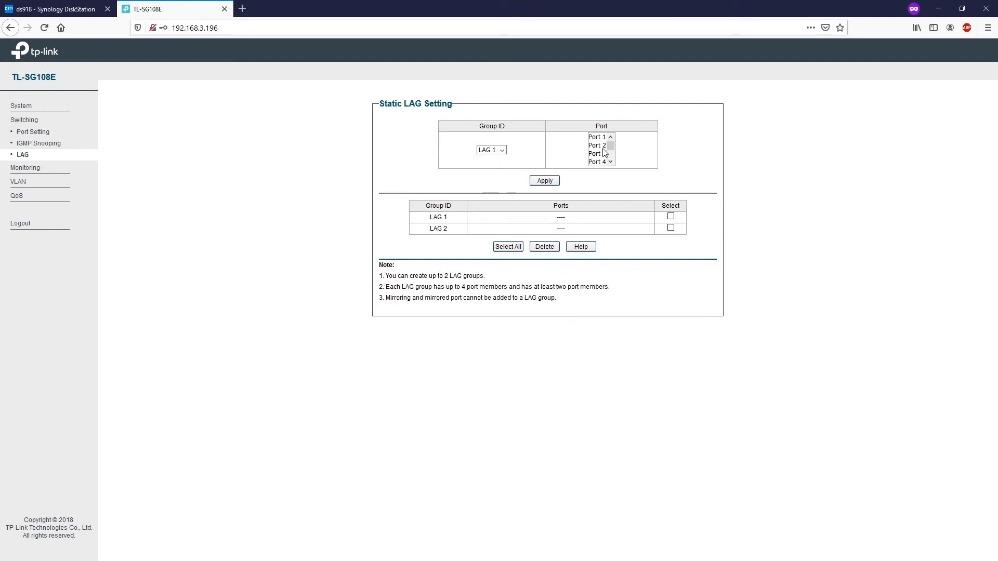
pyautogui.click(595, 153)
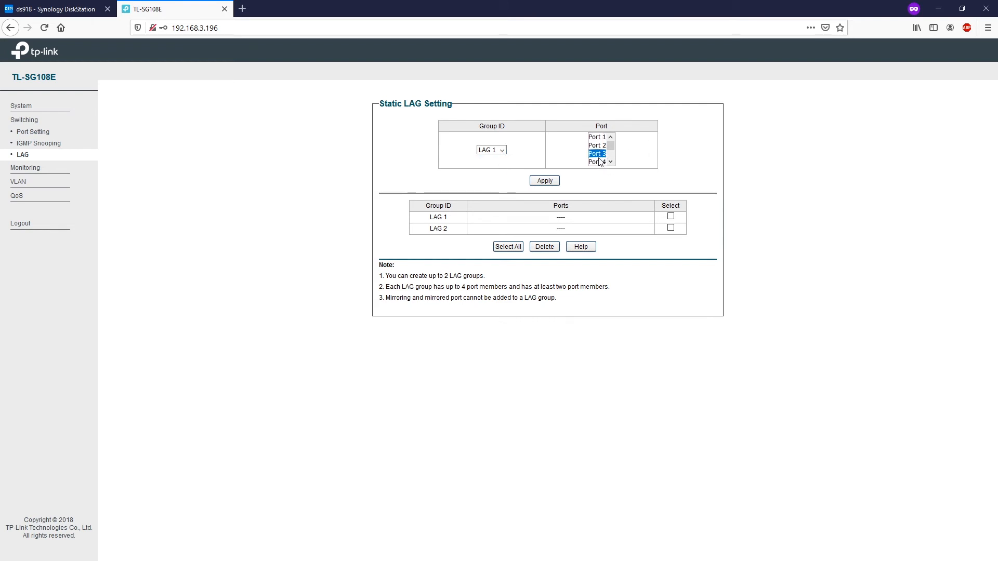
pyautogui.click(596, 161)
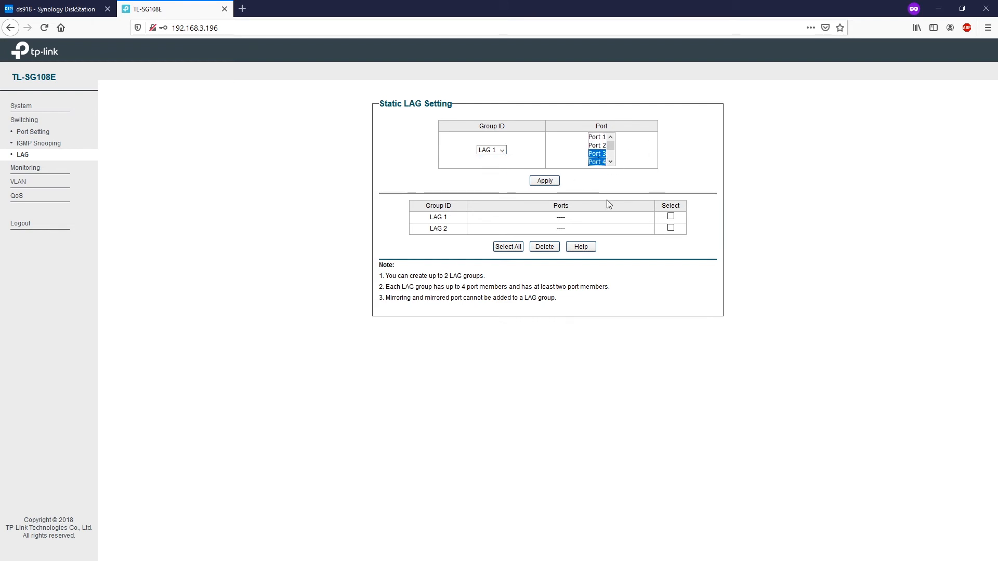
pyautogui.click(543, 180)
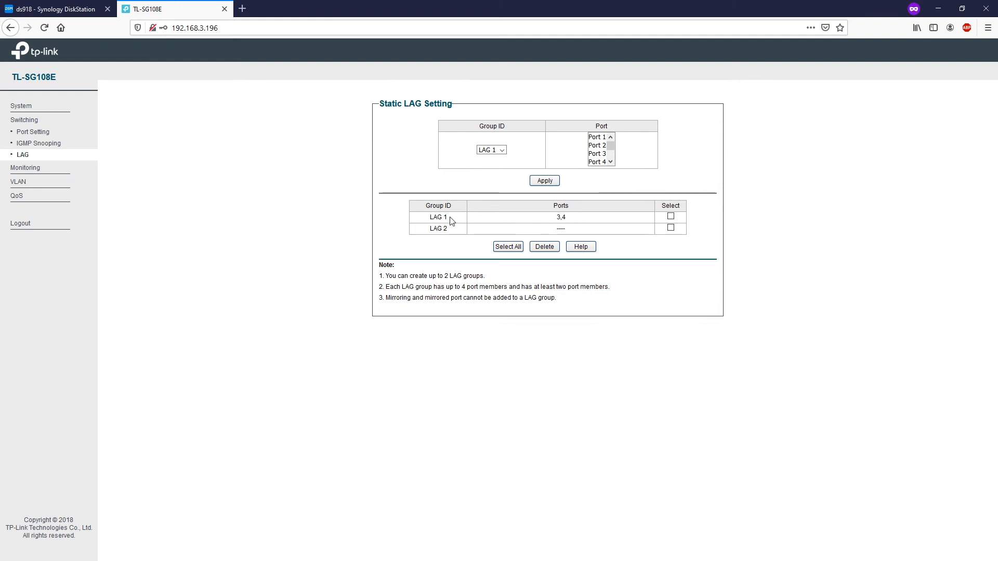
pyautogui.moveTo(490, 220)
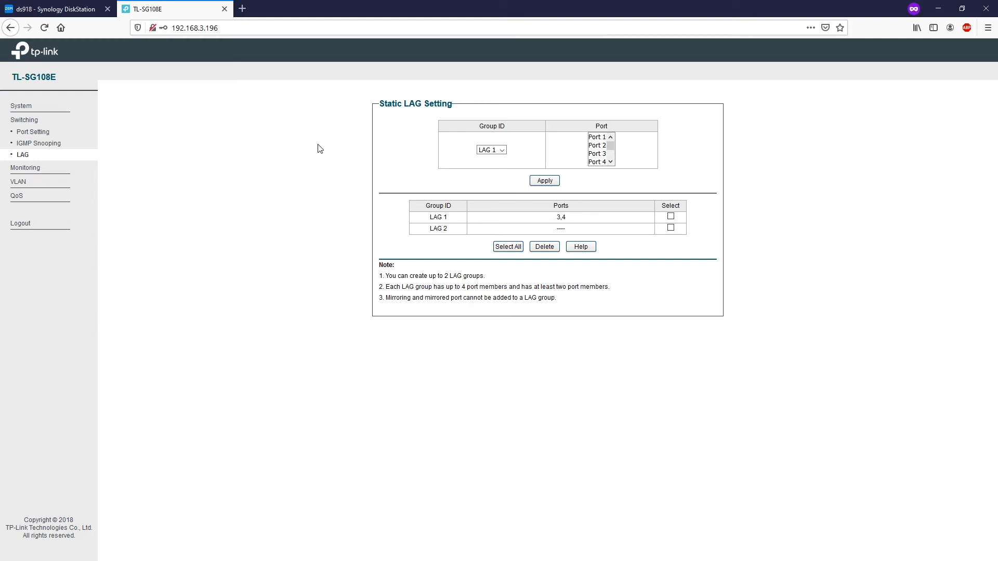
pyautogui.click(54, 8)
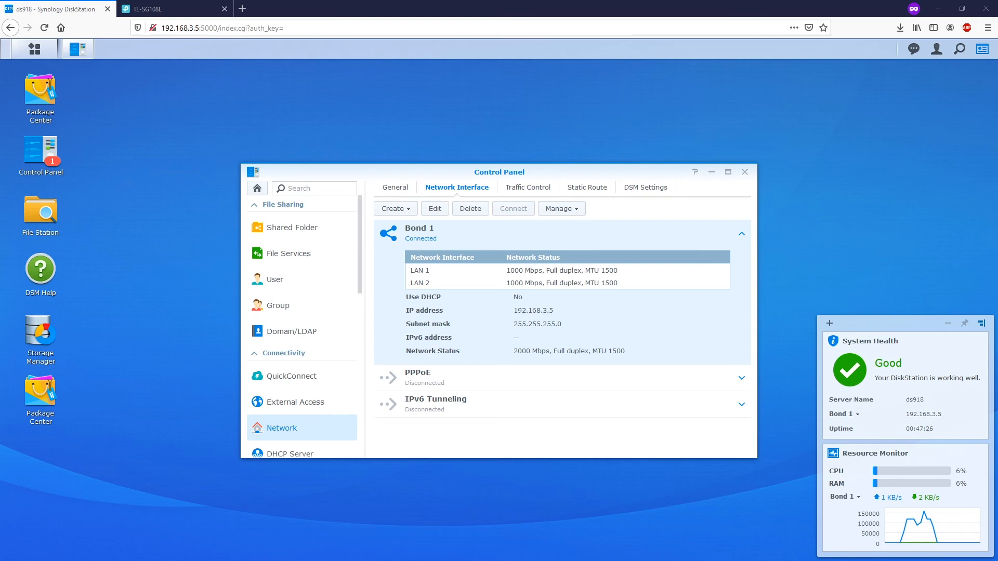
pyautogui.moveTo(39, 213)
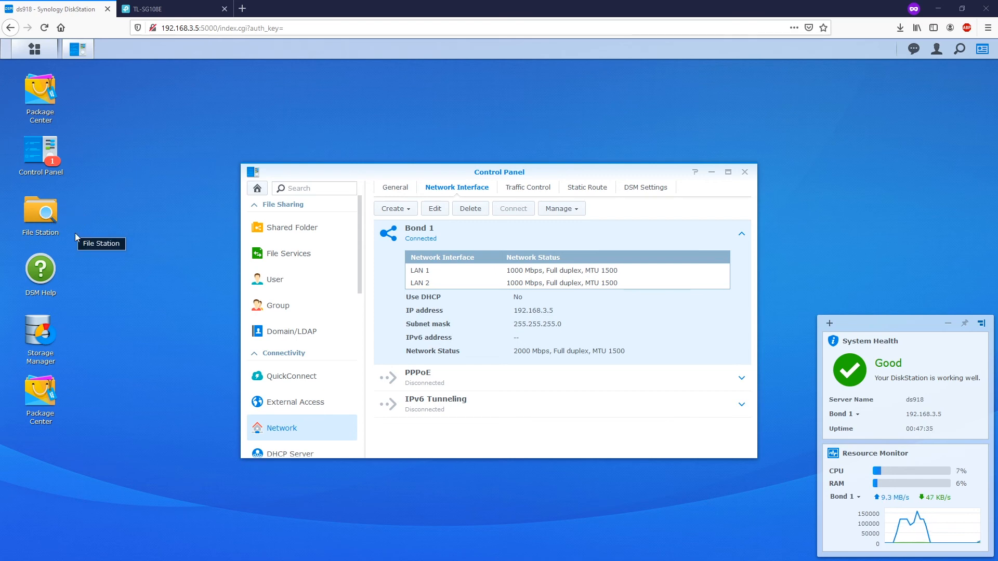
# Save CentOS-7-x86_64-DVD-1908.iso from File Station's PioneerSSD > Linux folder.
pyautogui.click(39, 213)
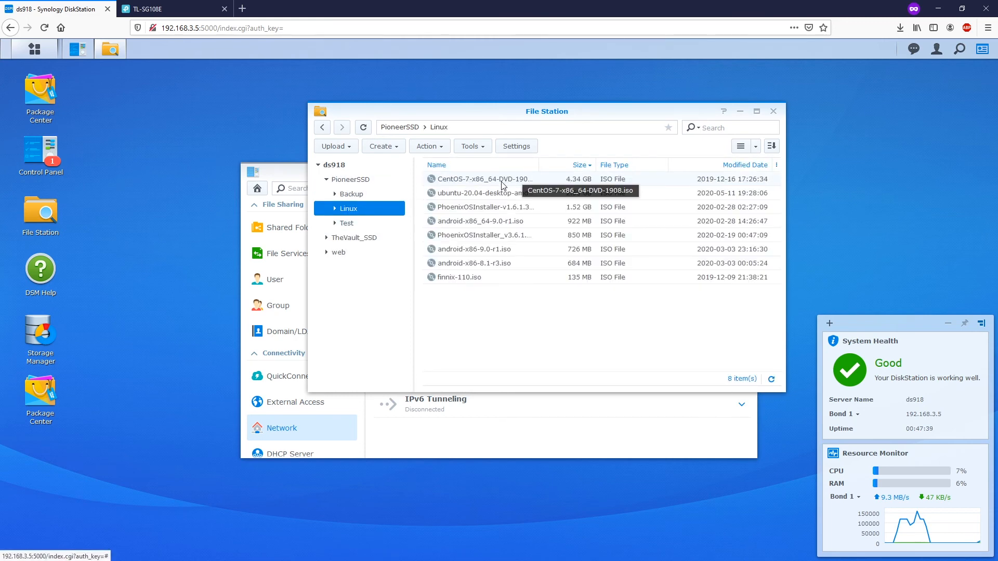
pyautogui.doubleClick(483, 179)
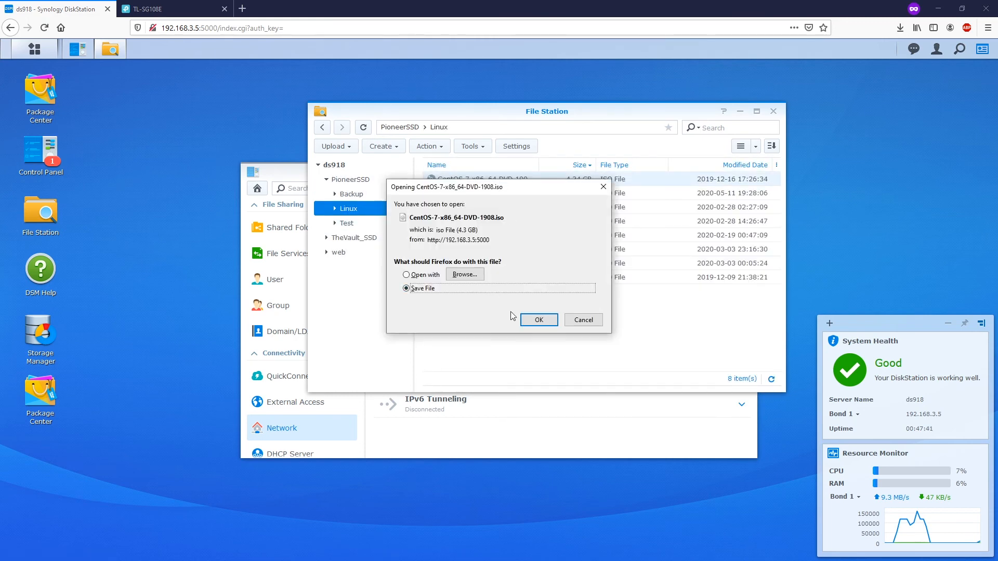
pyautogui.click(537, 319)
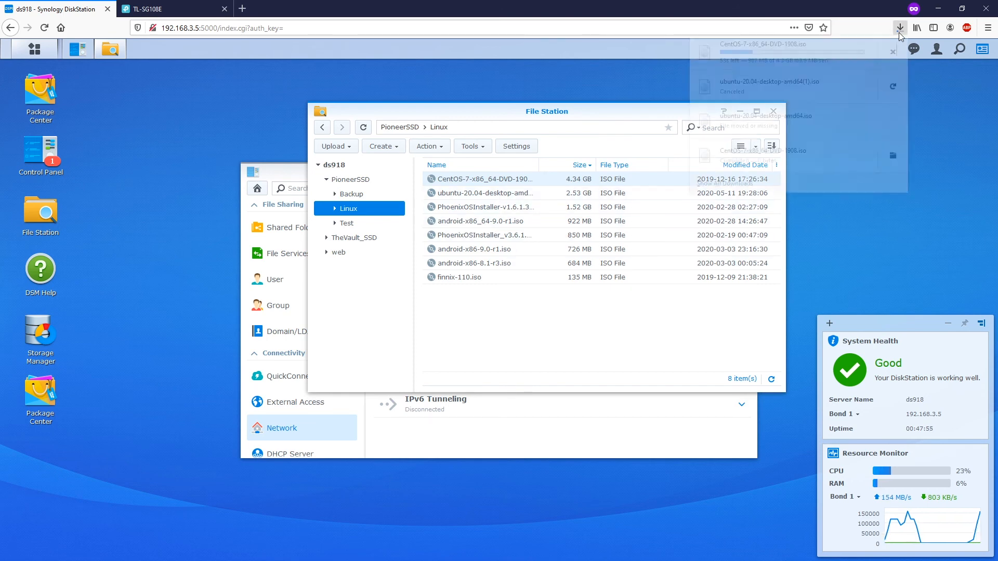
pyautogui.click(899, 28)
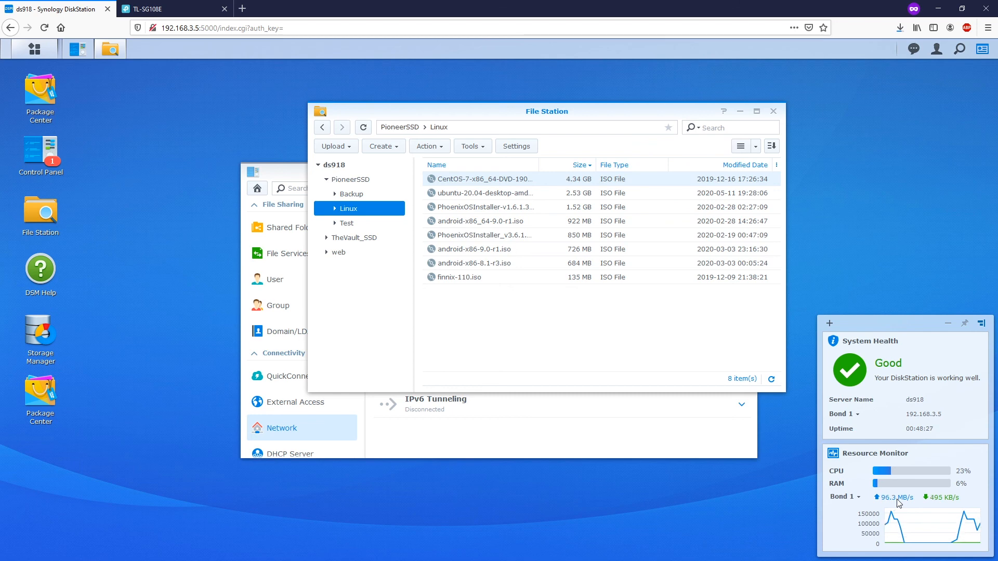
pyautogui.click(901, 27)
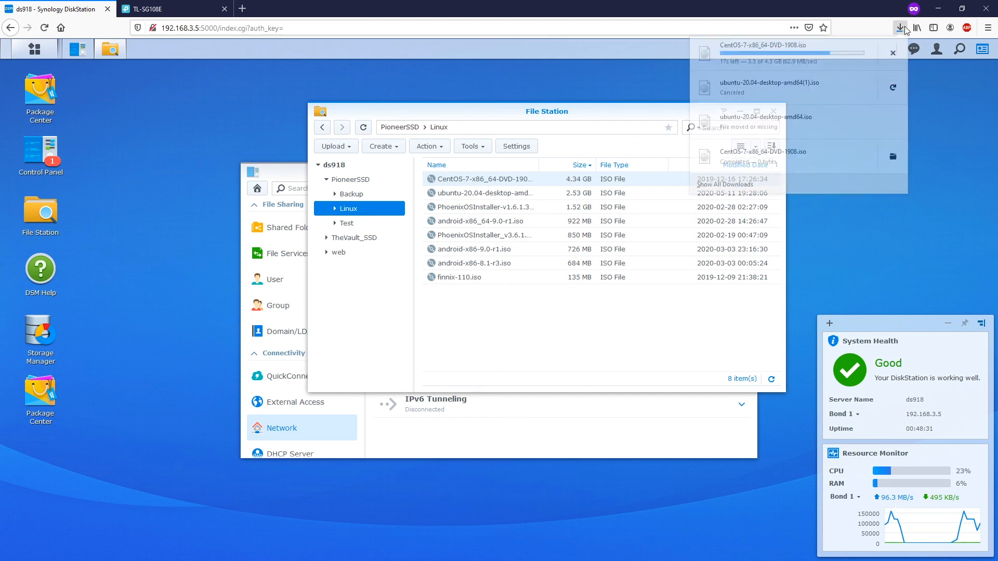
pyautogui.click(899, 28)
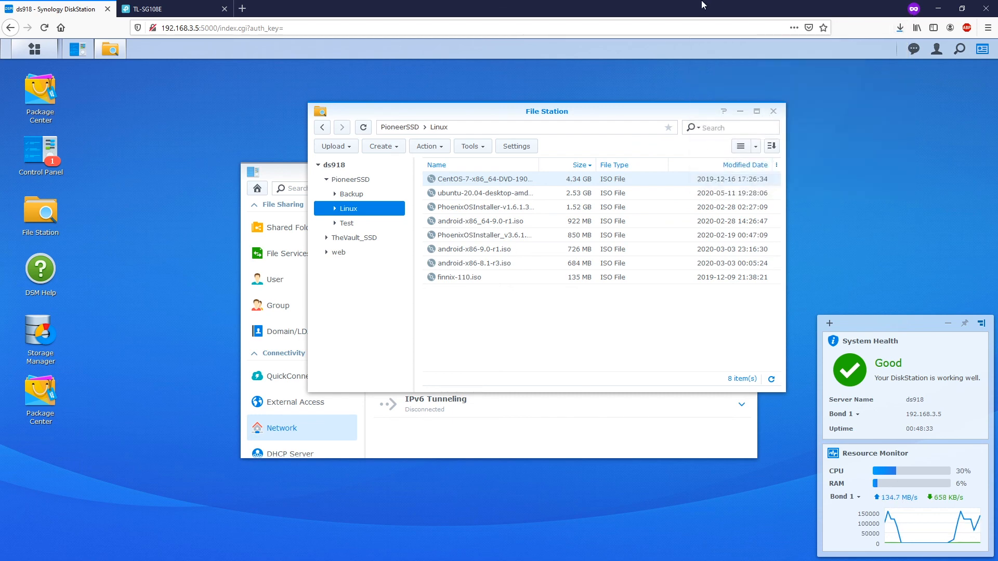